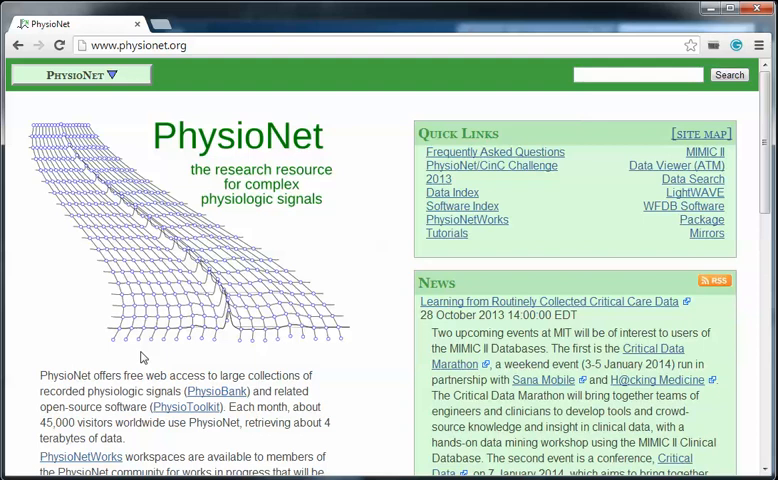
Reach the ECG signal archives listing and locate the PTB Diagnostic ECG Database
left_click(80, 74)
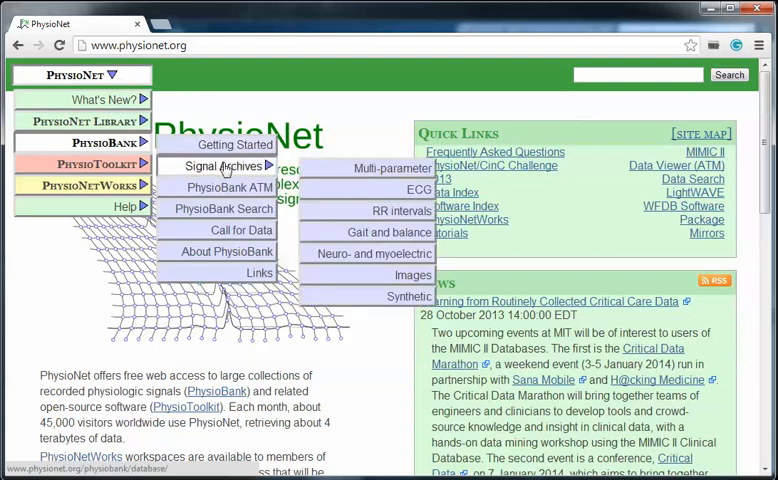
mouse_move(388, 190)
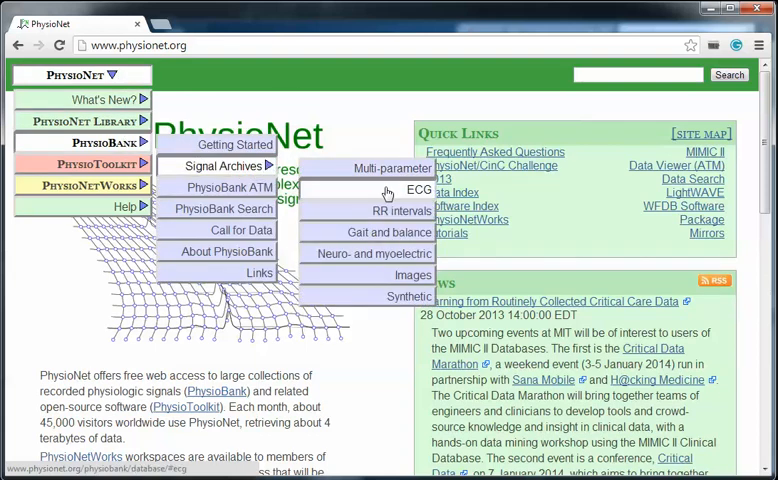
left_click(418, 188)
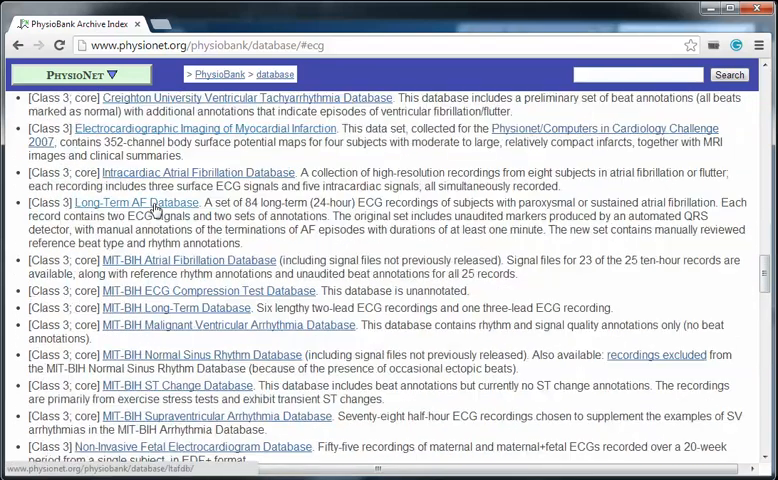
scroll("down", 3)
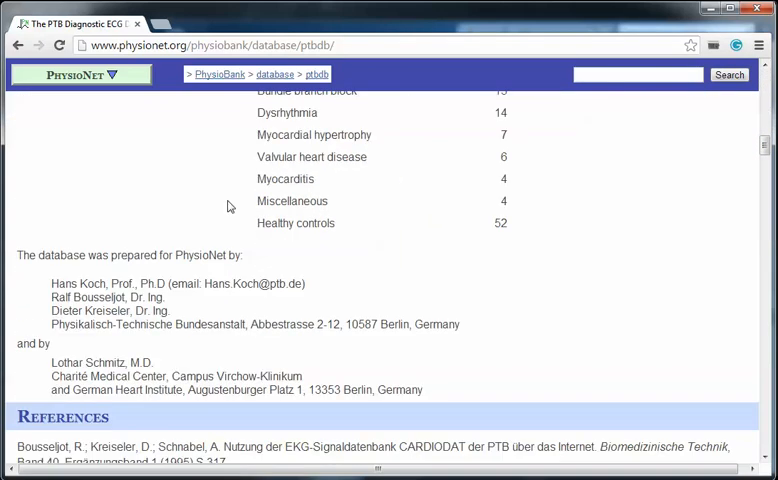
mouse_move(168, 118)
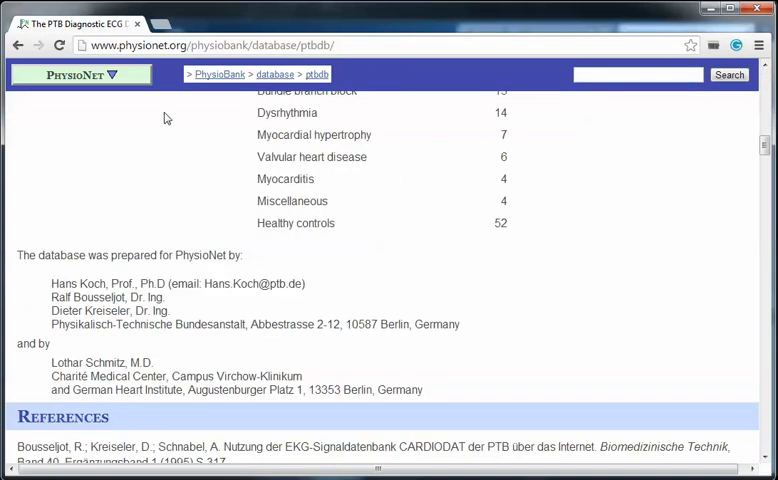
Expand the PhysioBank section of the site menu toward PhysioBank ATM
left_click(80, 74)
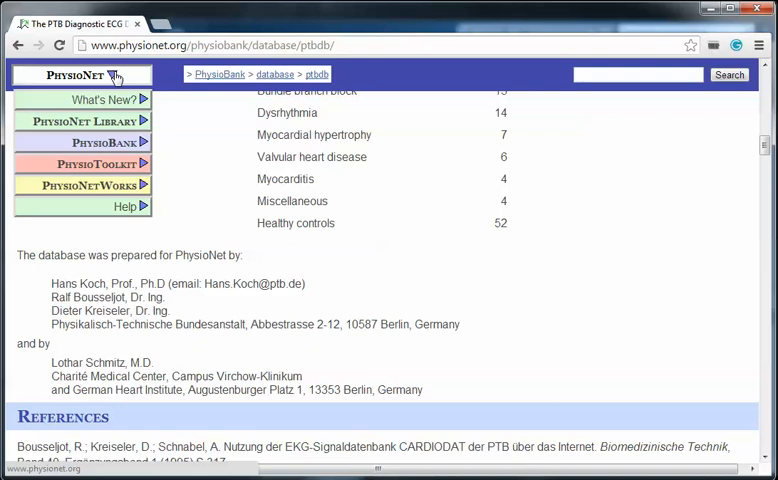
left_click(82, 142)
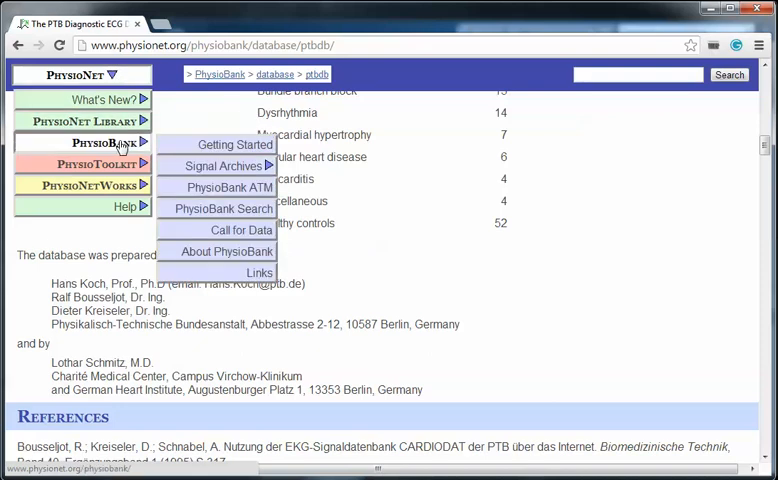
mouse_move(230, 188)
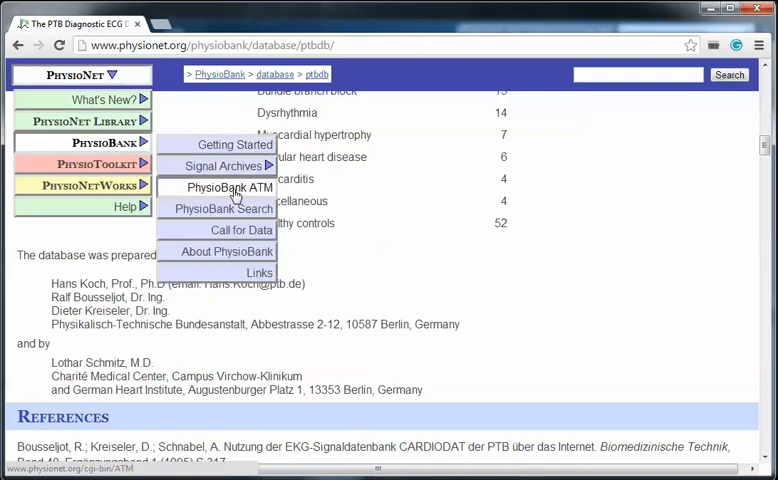
In PhysioBank ATM keep all signals of patient001/s0010_re and show time in samples
left_click(230, 188)
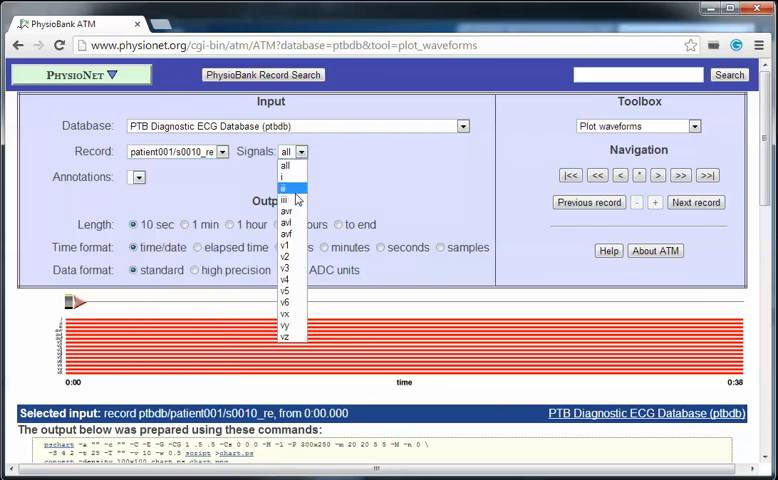
left_click(284, 164)
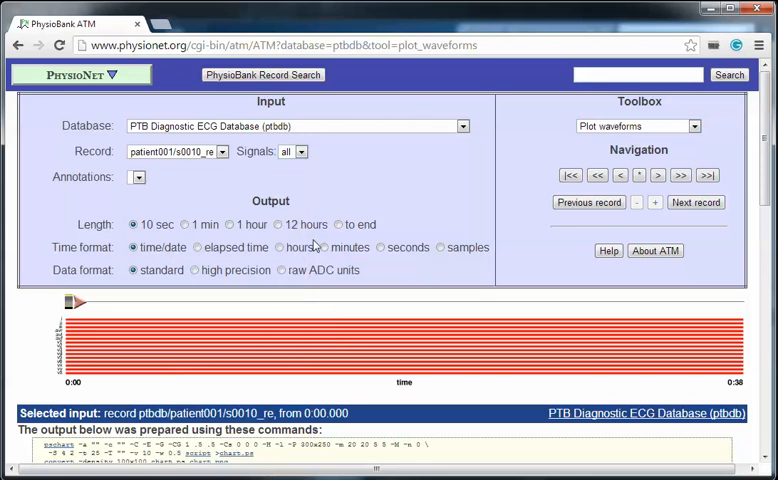
mouse_move(194, 236)
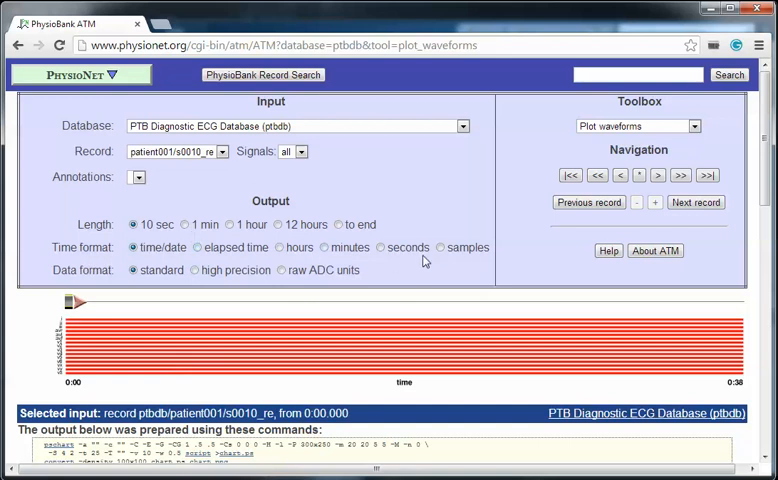
left_click(438, 246)
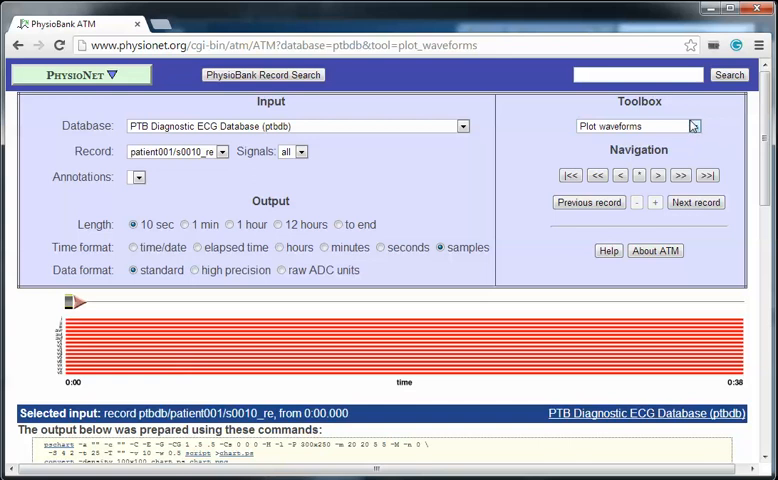
Choose 'Export signals as .mat' from the Toolbox and view the export output
left_click(692, 126)
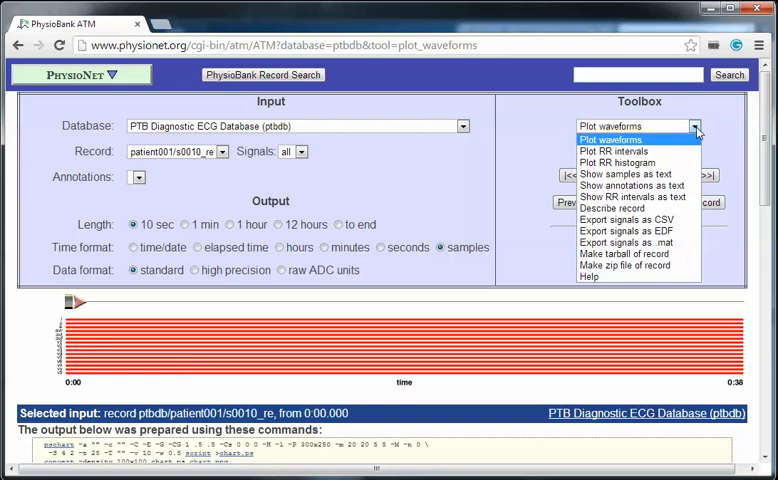
mouse_move(644, 242)
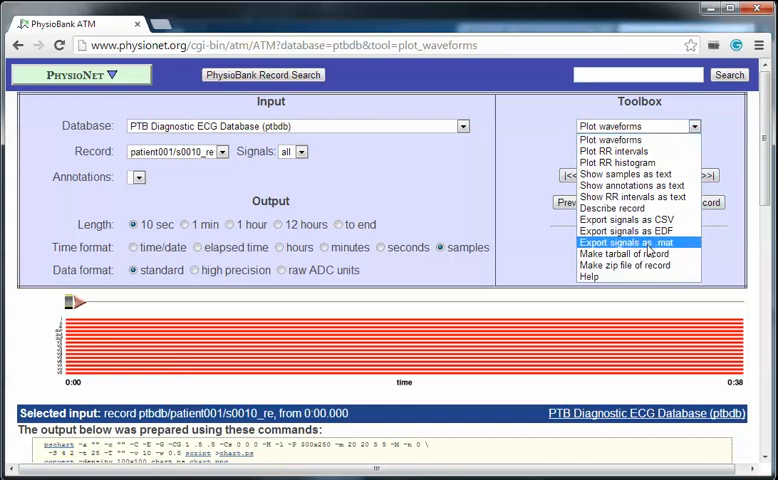
left_click(640, 242)
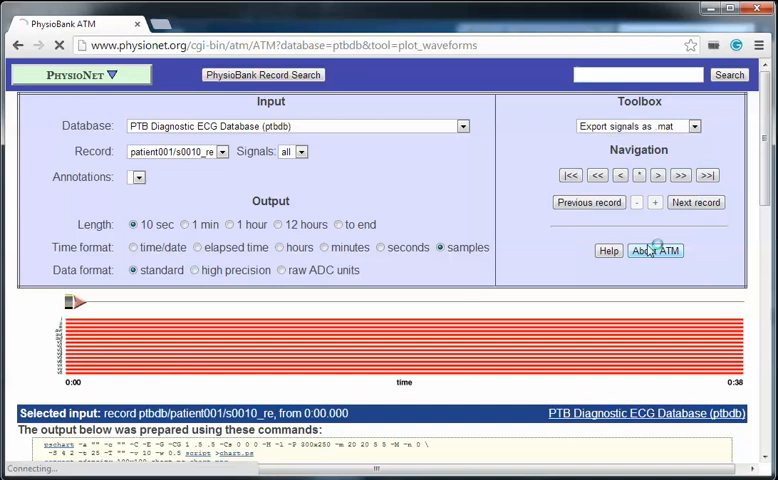
left_click(656, 252)
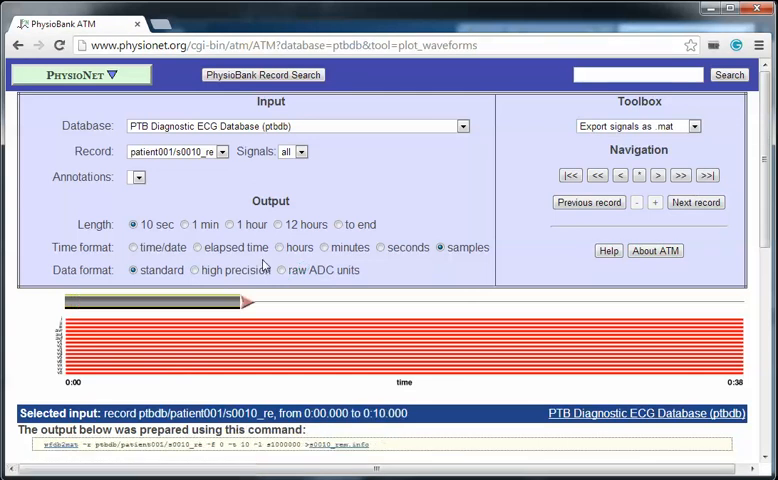
scroll("down", 3)
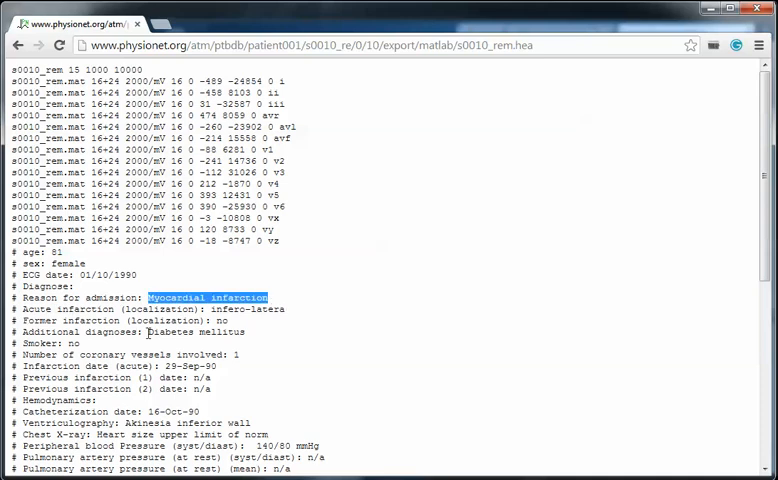
Mark the Diabetes mellitus diagnosis in s0010_rem.hea and read the rest of the header
double_click(194, 332)
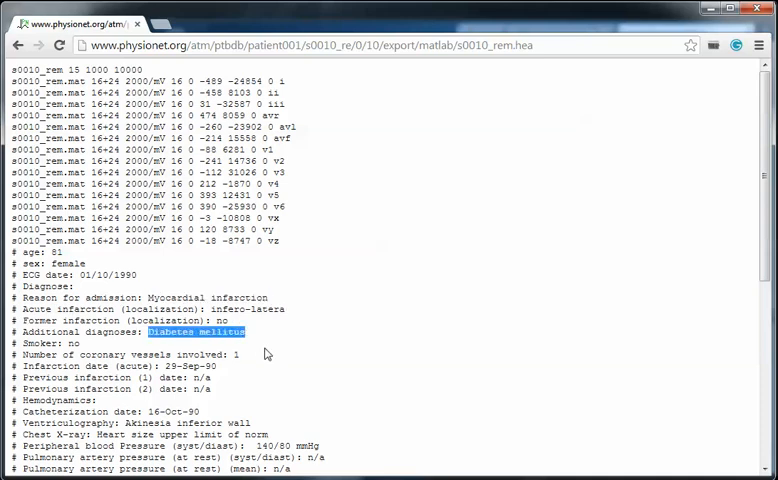
scroll("down", 3)
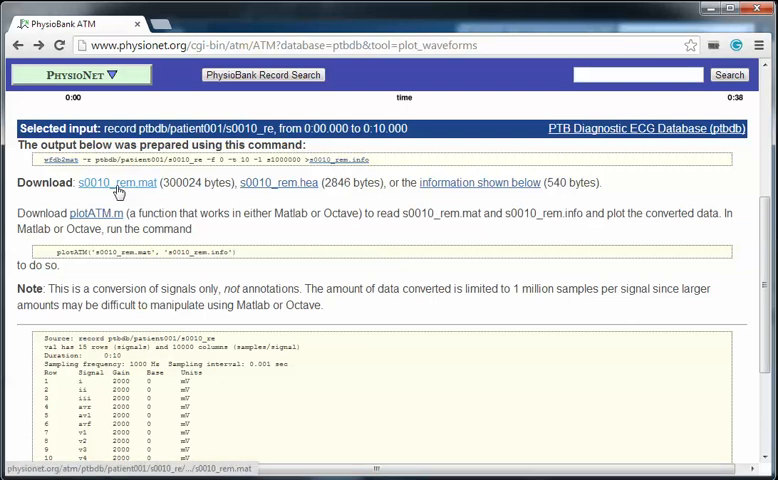
Download s0010_rem.mat and keep it despite the browser's warning
left_click(116, 182)
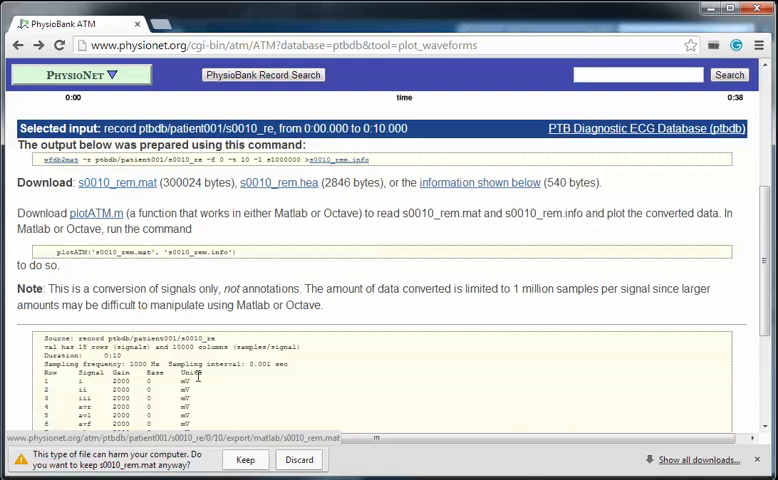
left_click(244, 460)
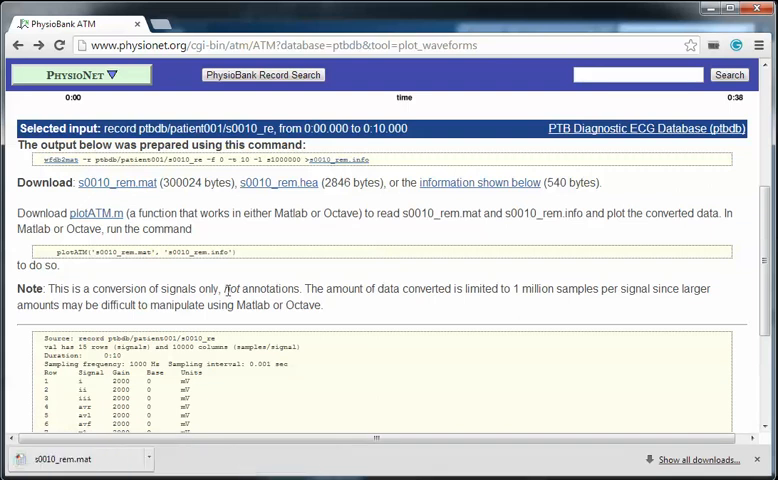
mouse_move(128, 360)
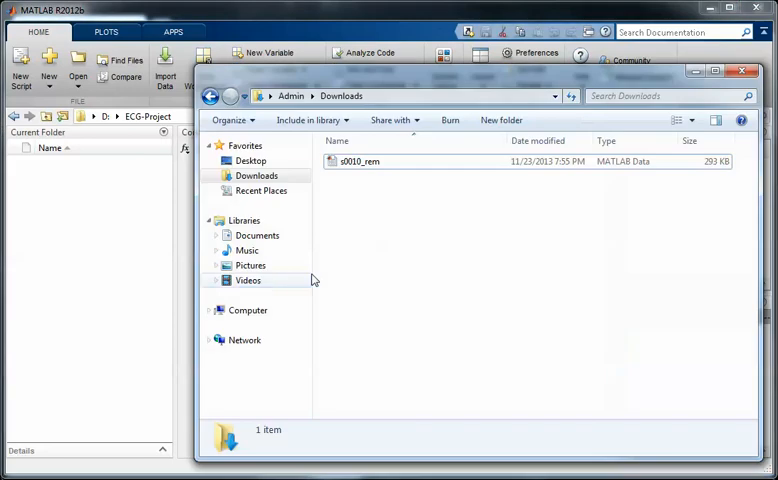
mouse_move(350, 260)
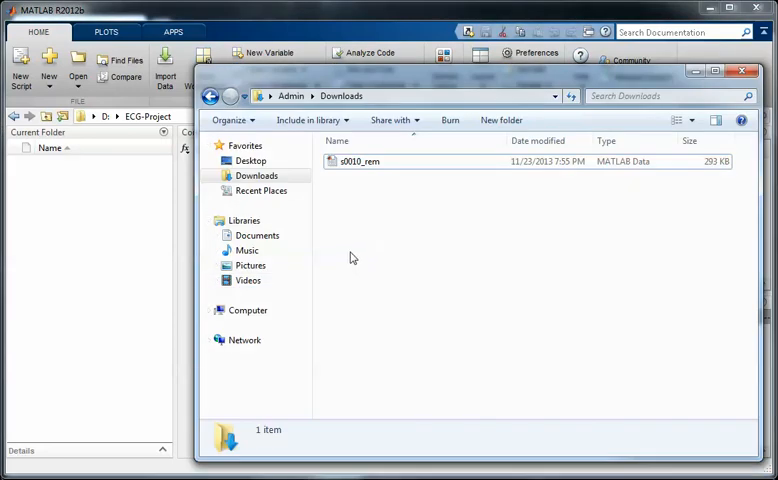
Move the downloaded s0010_rem.mat into the ECG-Project folder
left_click(358, 160)
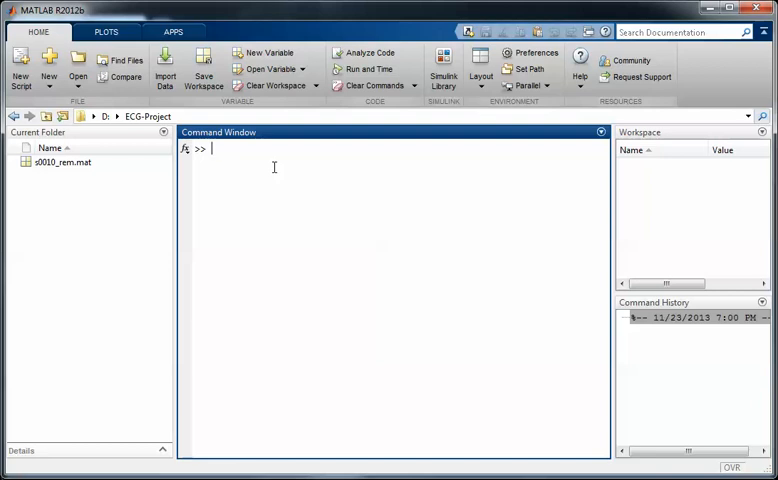
Run load('s0010_rem') so the signal matrix val appears in the workspace
type("load")
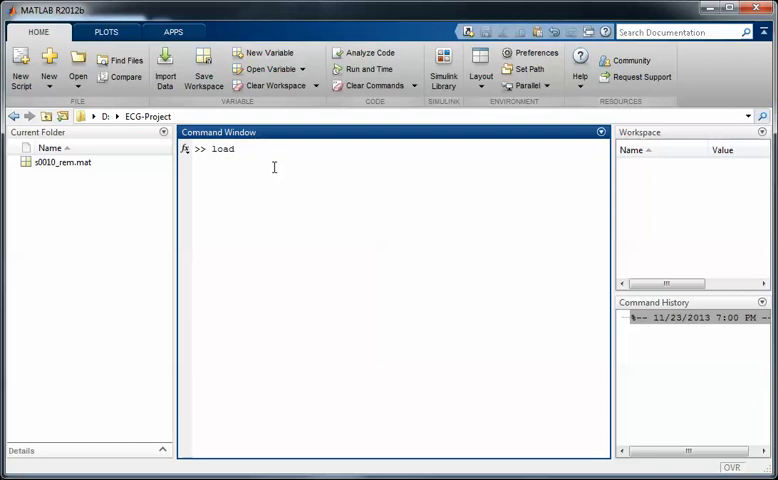
type("('")
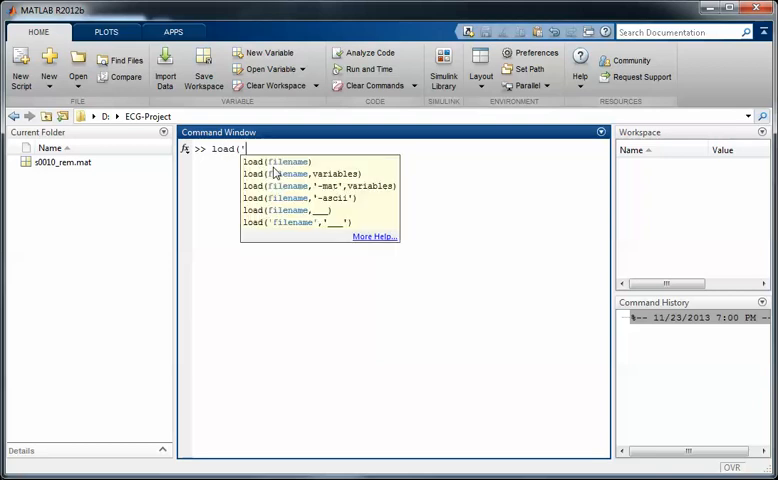
type("s0010")
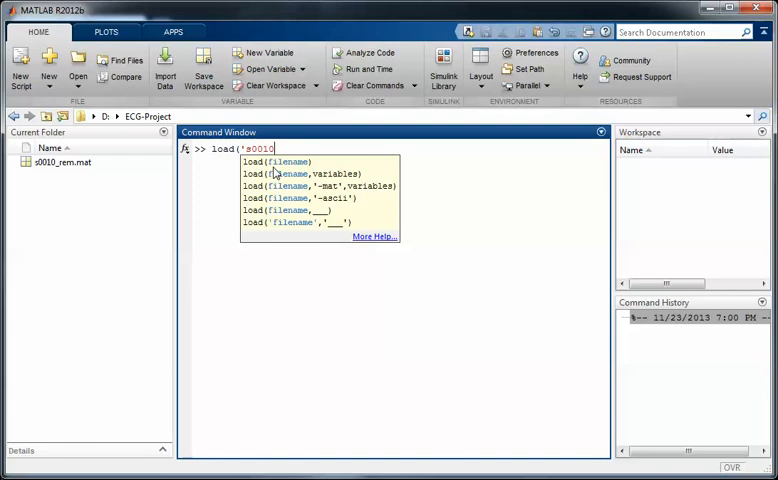
type("_rem'")
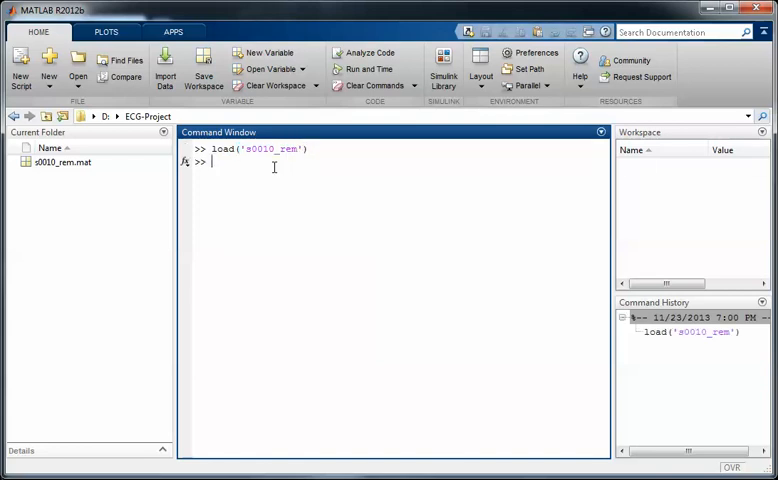
key("enter")
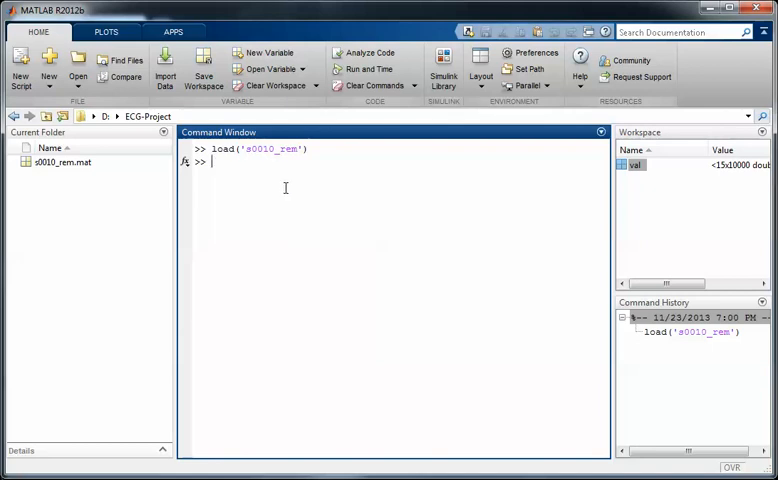
Run plot(val(1,:)) to plot the first row of val
type("plot(")
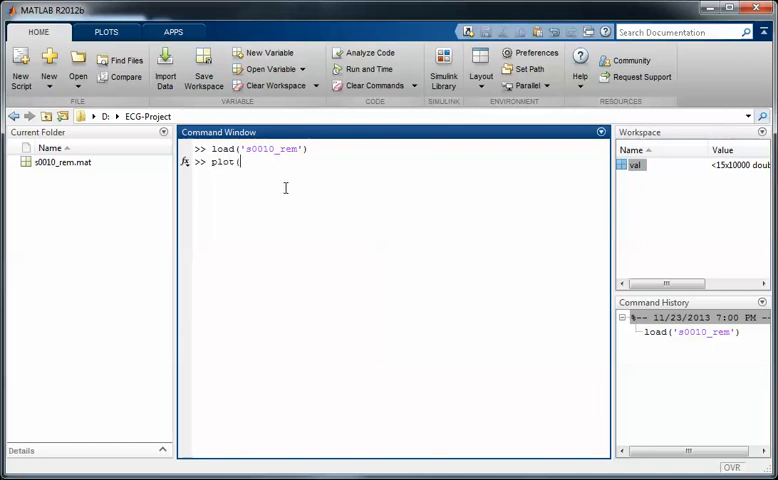
type("(")
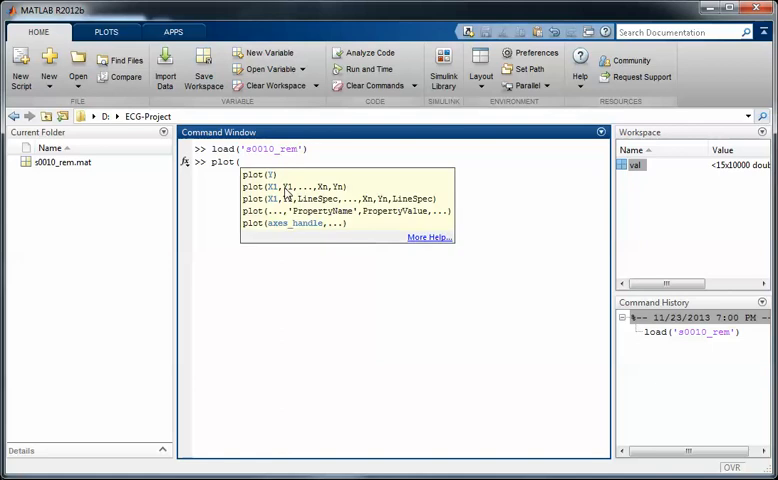
type("val")
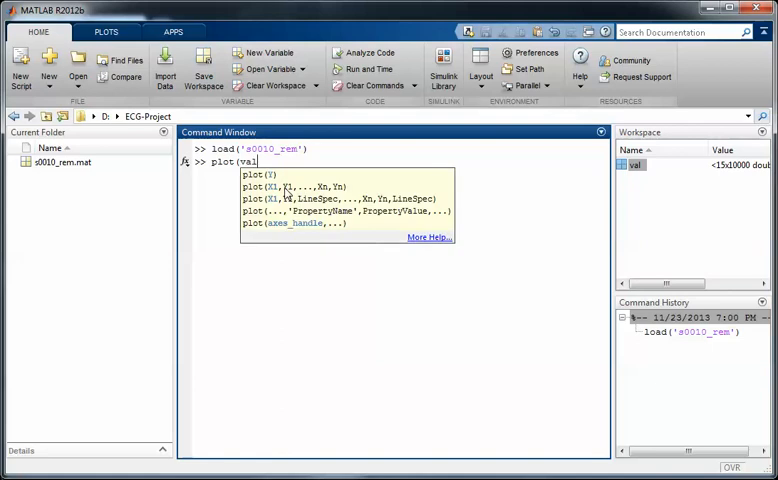
type("(")
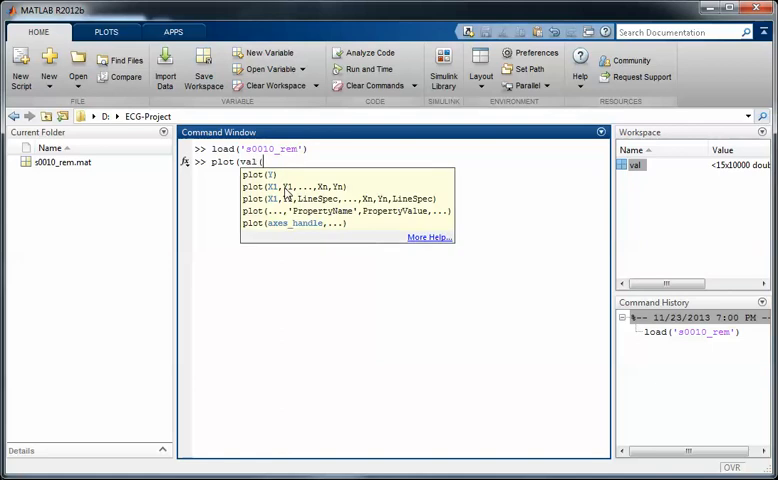
type("1")
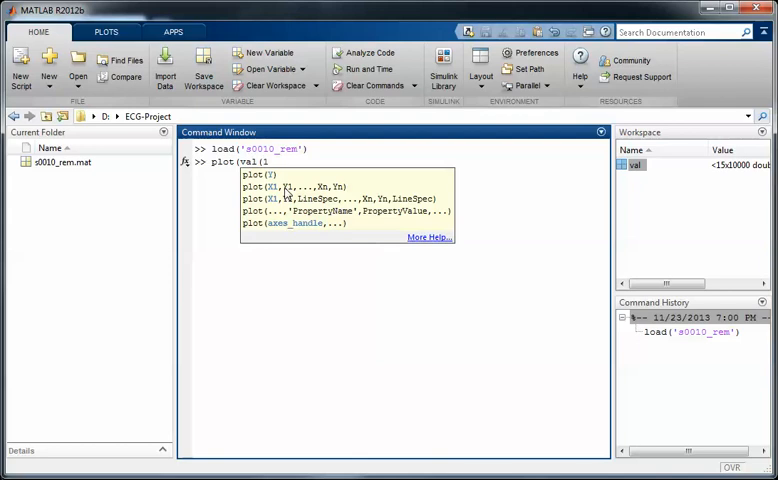
type(",")
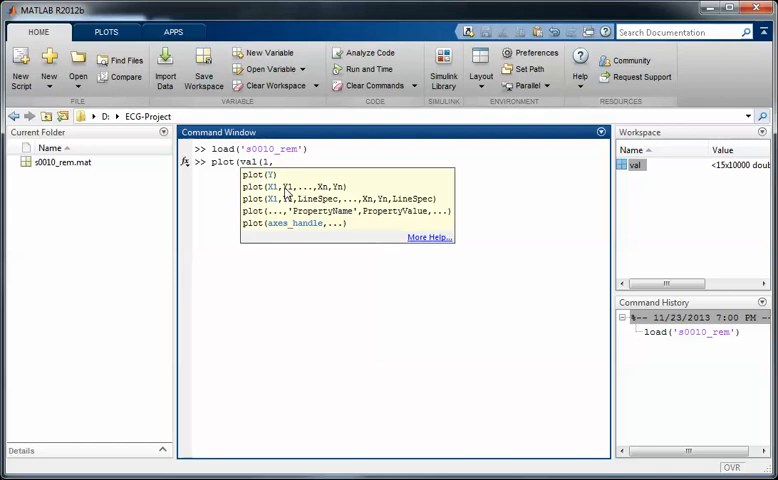
type(",:)")
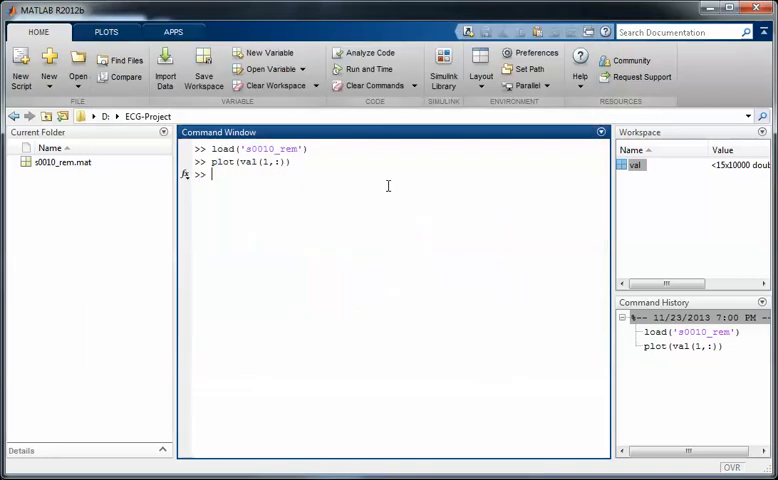
Recall the plot command with row index 9 and run it to open the figure
type("plot(val(1,:))")
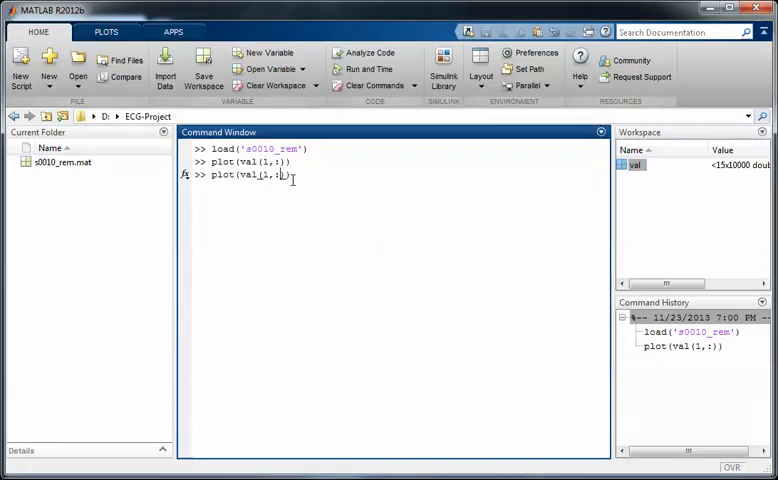
type("9")
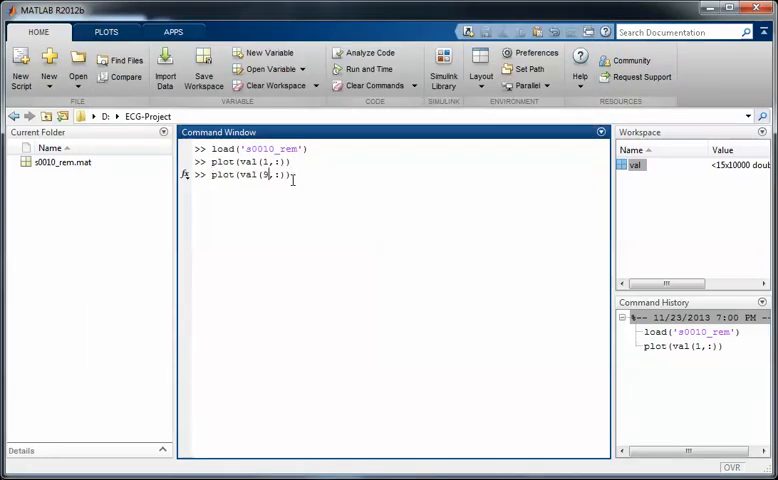
key("enter")
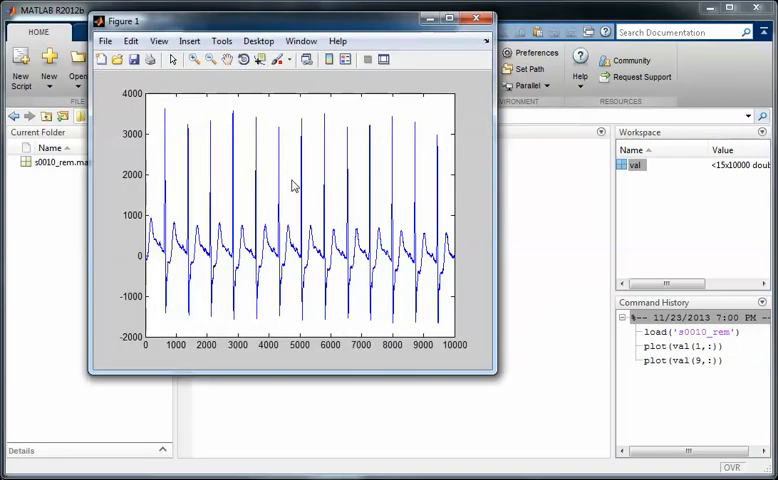